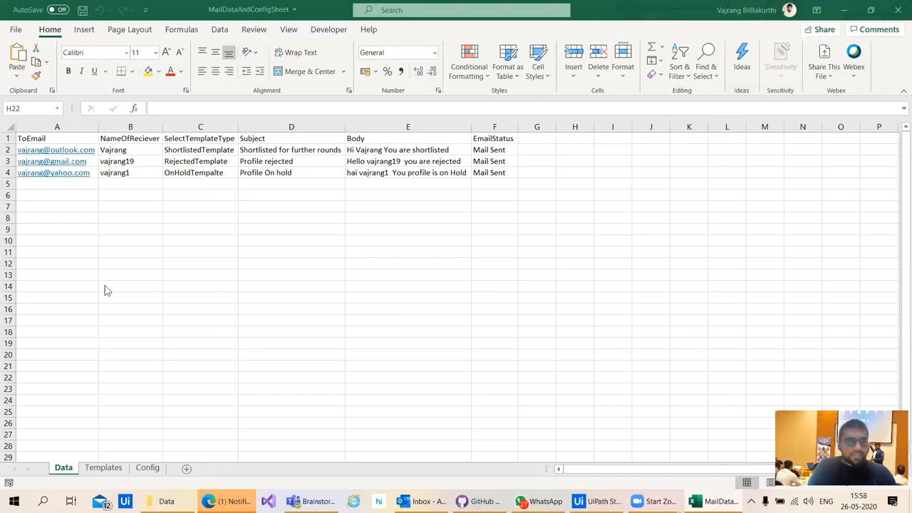
Review the Data sheet's receiver names and template types, then view the Templates sheet.
click(575, 377)
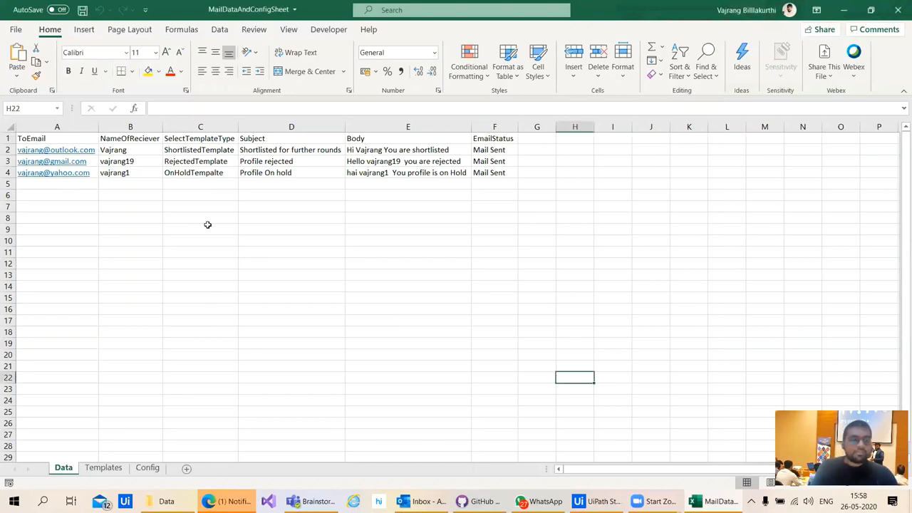
click(290, 308)
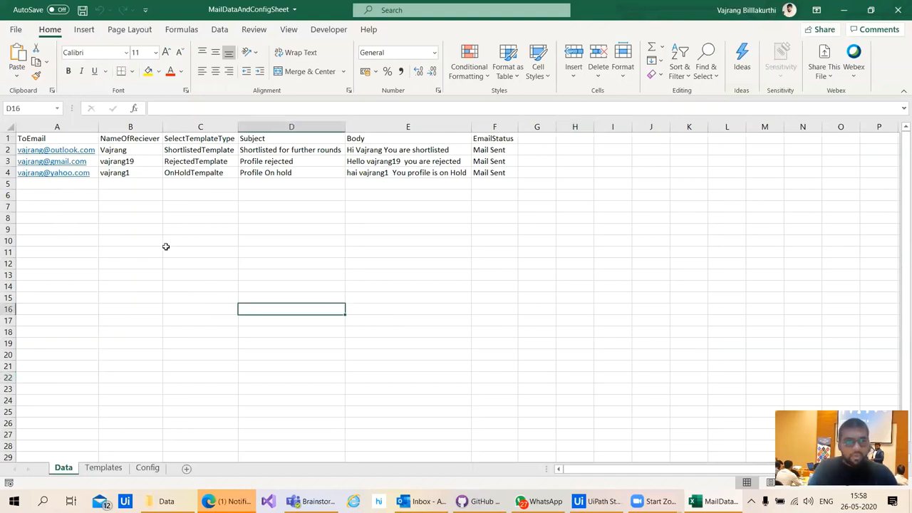
click(57, 218)
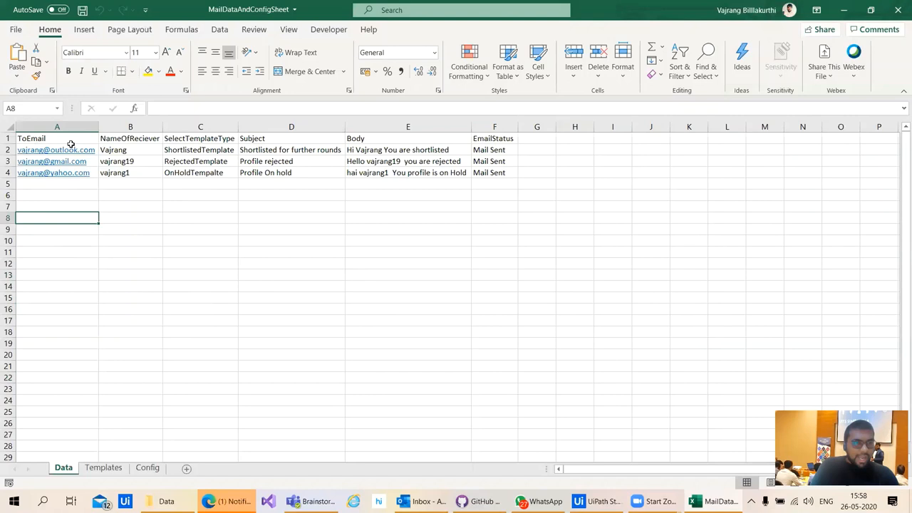
click(57, 354)
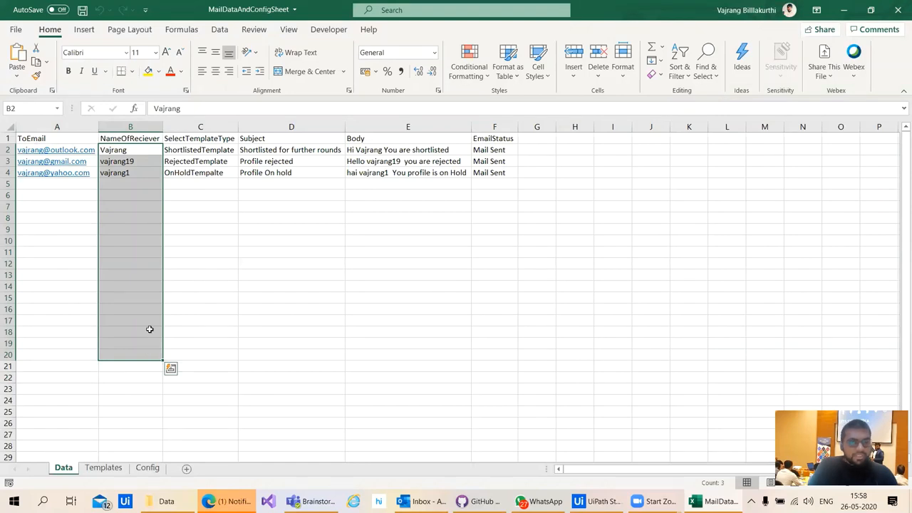
click(200, 172)
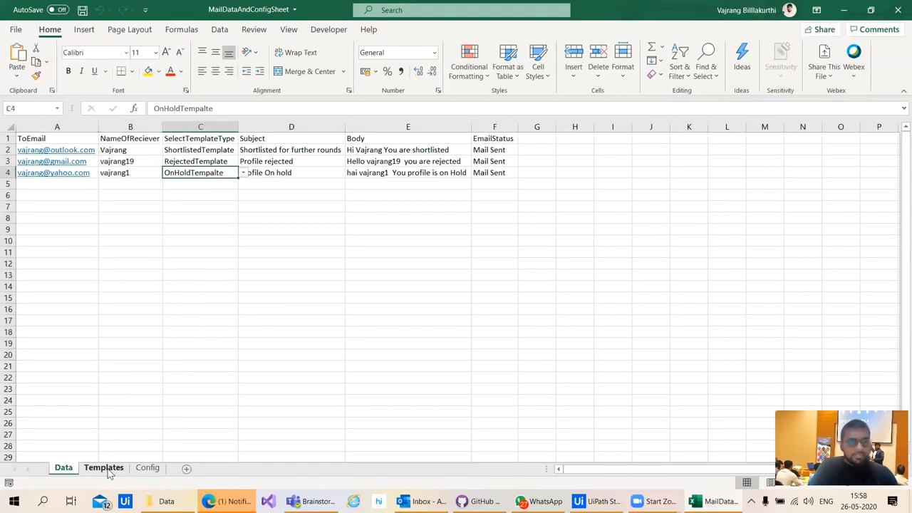
click(103, 467)
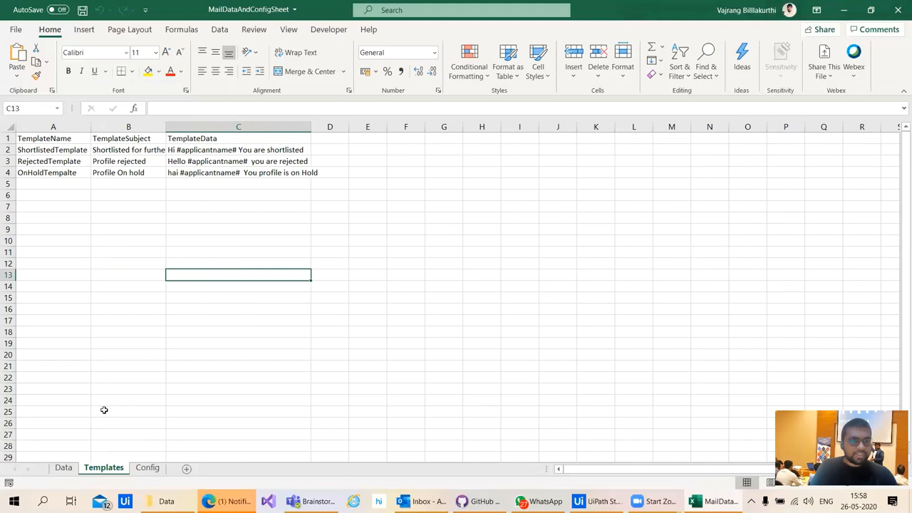
On the Data sheet, set row 2's template type to RejectedTemplate.
click(64, 467)
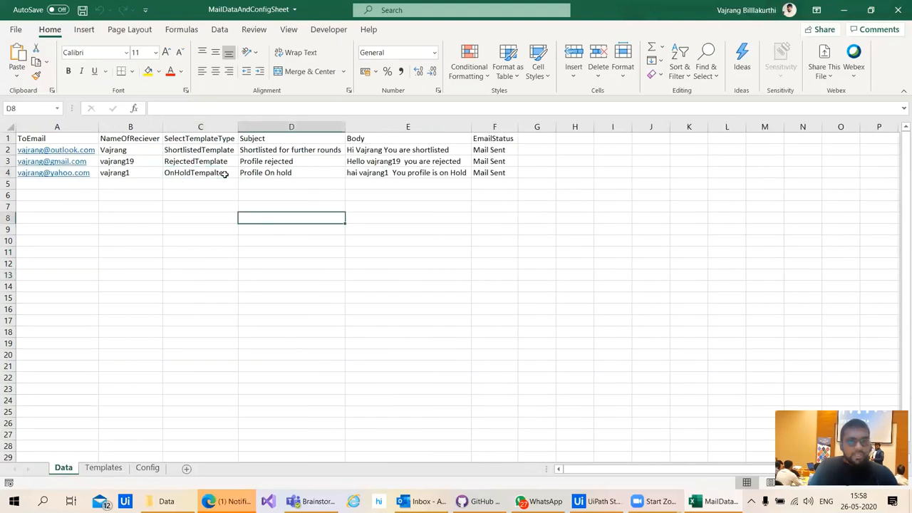
click(200, 173)
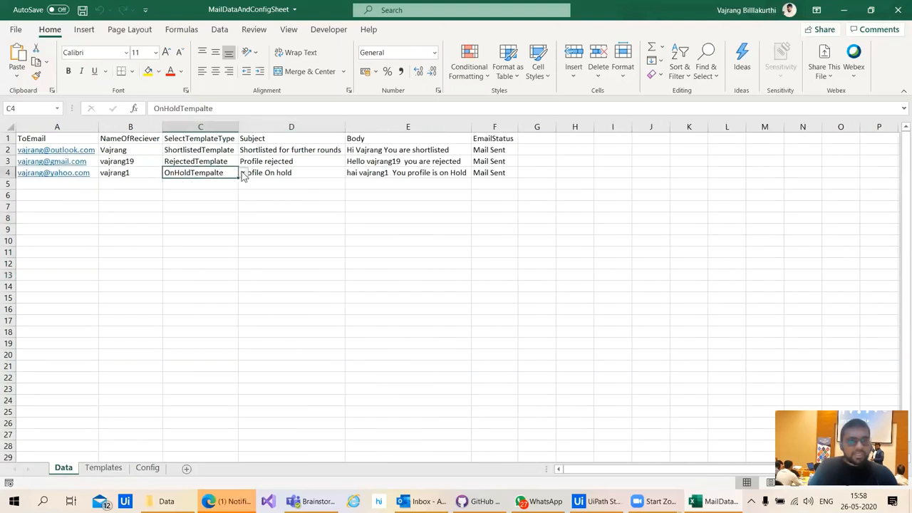
click(200, 161)
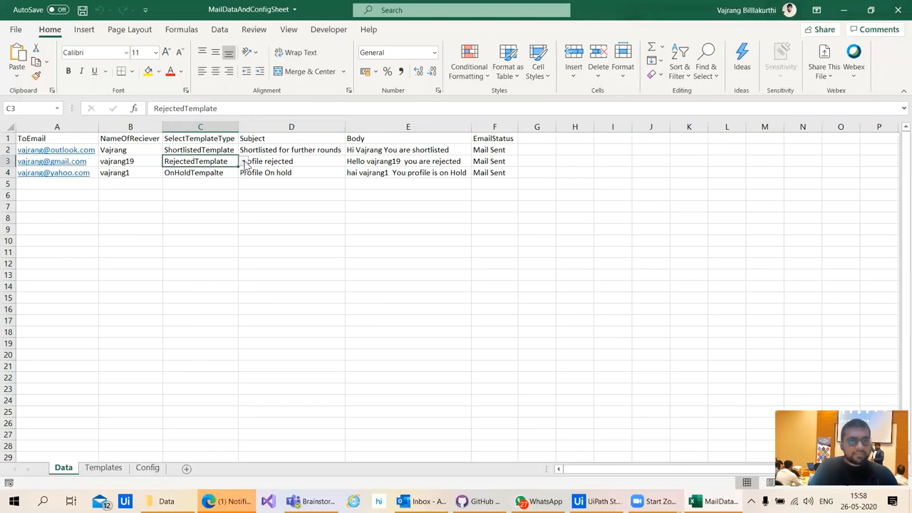
click(243, 149)
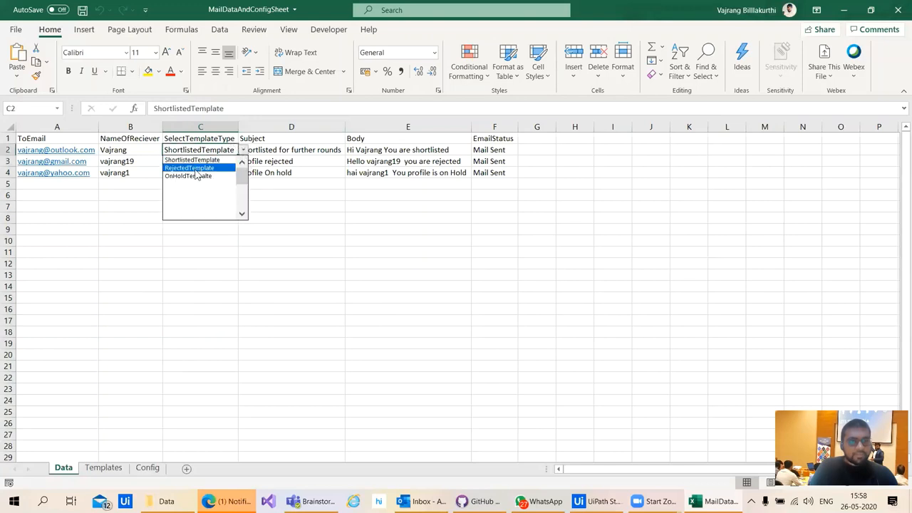
click(189, 168)
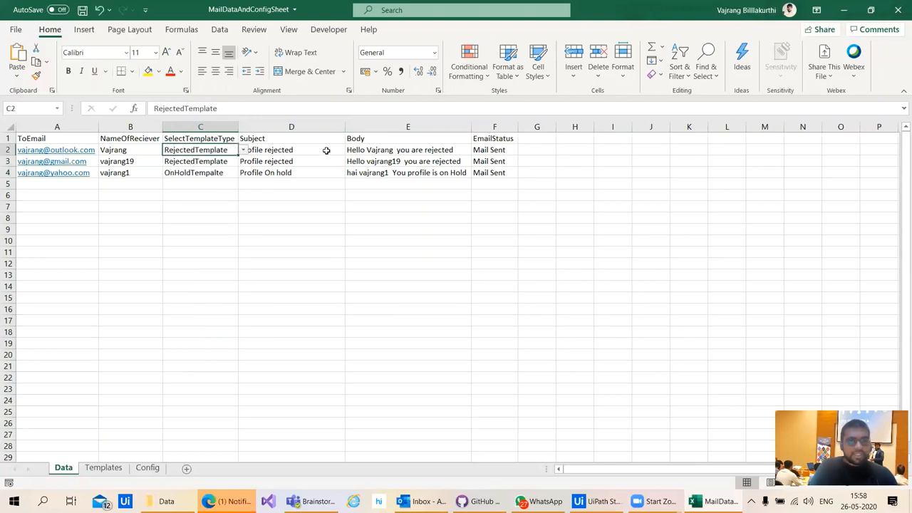
Check row 2's Body formula and clear the EmailStatus values.
click(408, 149)
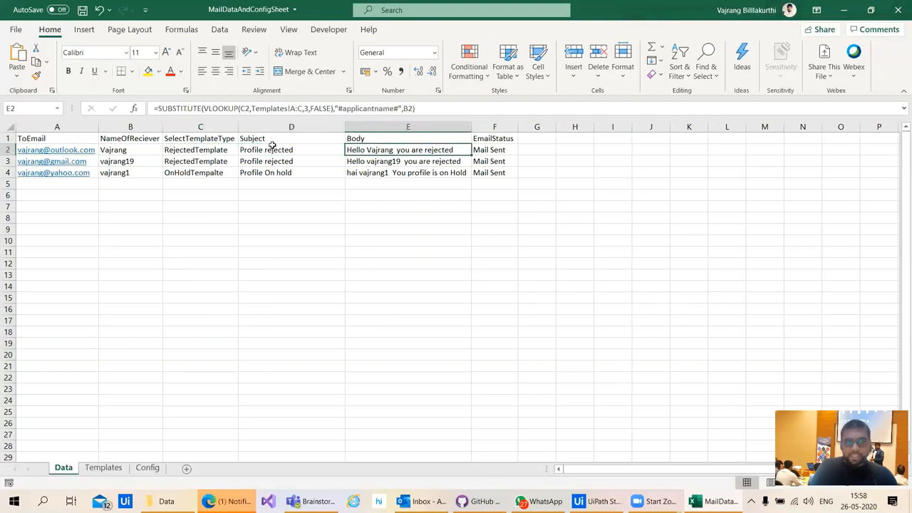
click(200, 150)
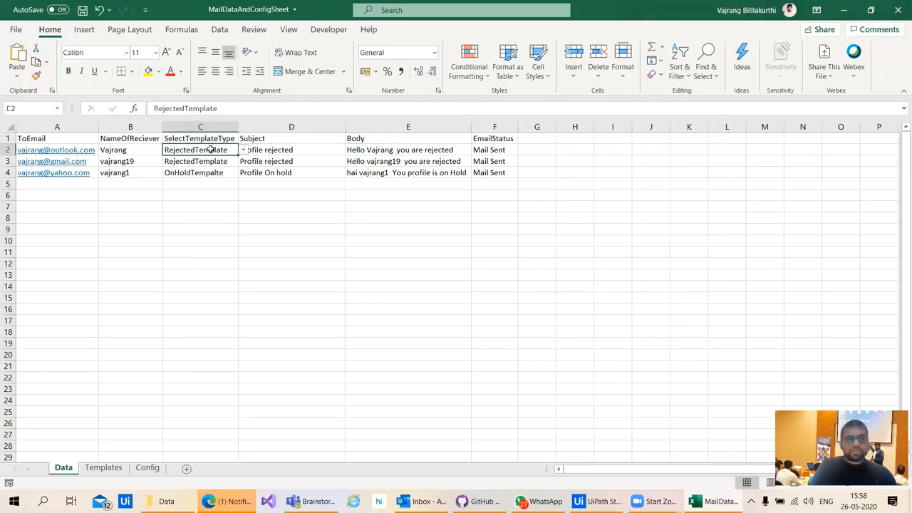
click(537, 218)
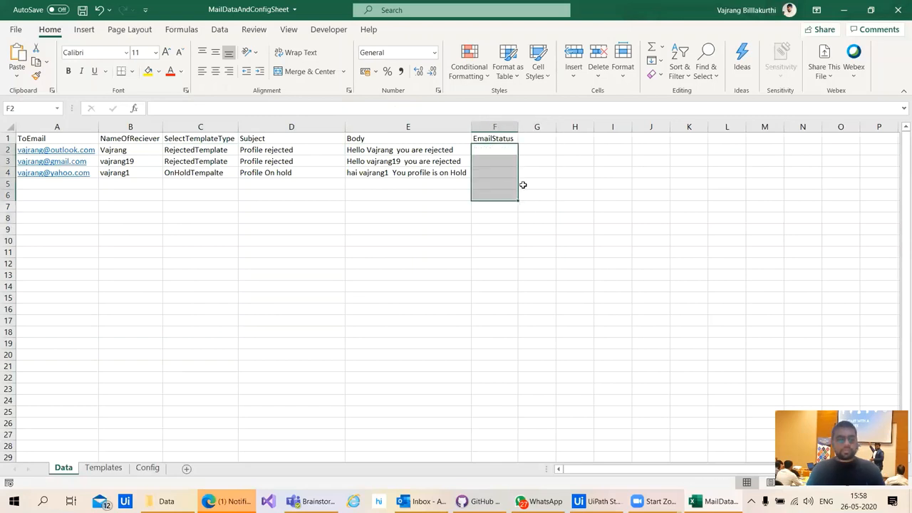
Switch row 2 back to ShortlistedTemplate, then save and close the workbook.
click(291, 263)
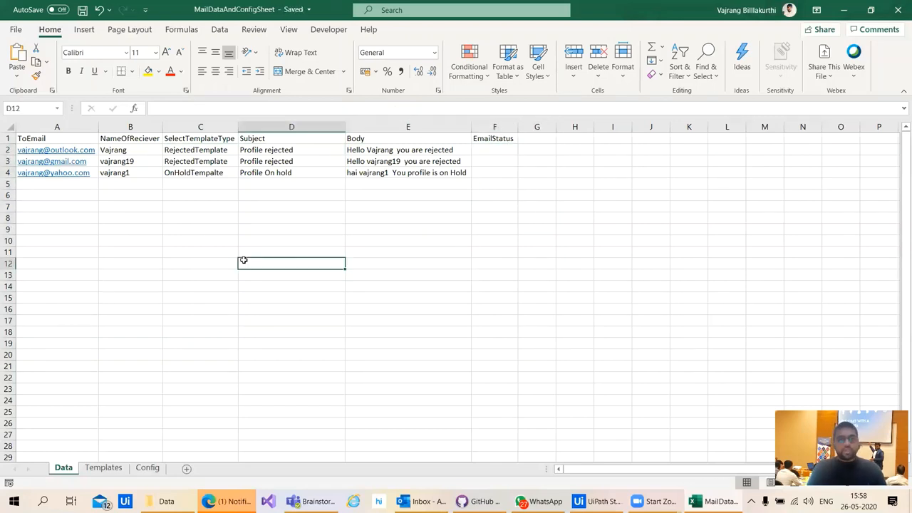
click(291, 218)
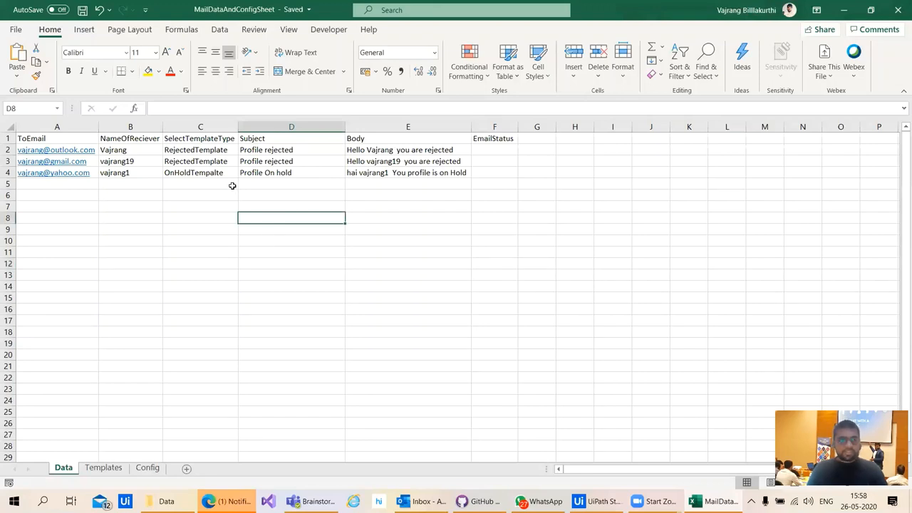
click(243, 149)
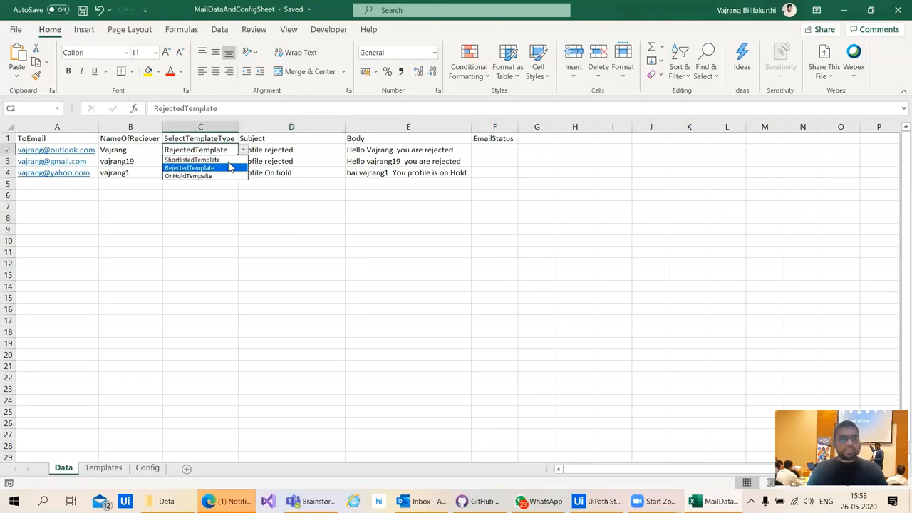
click(192, 159)
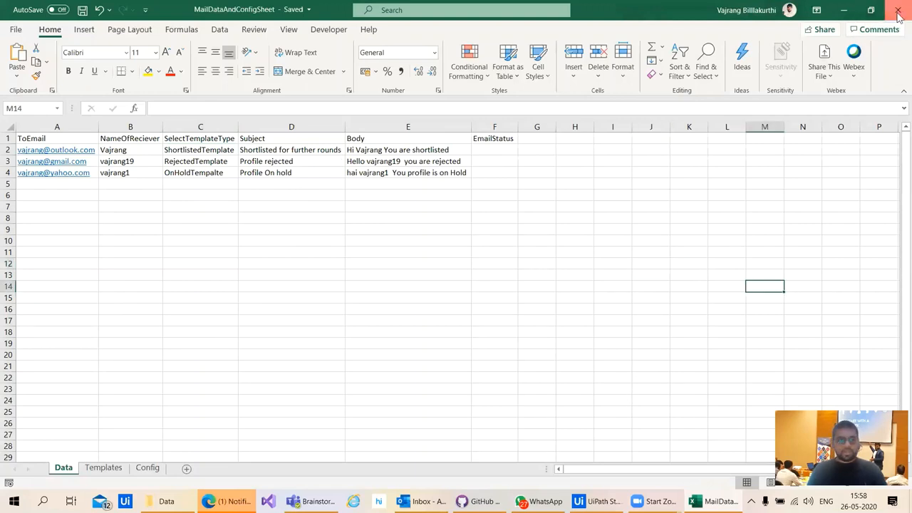
click(645, 501)
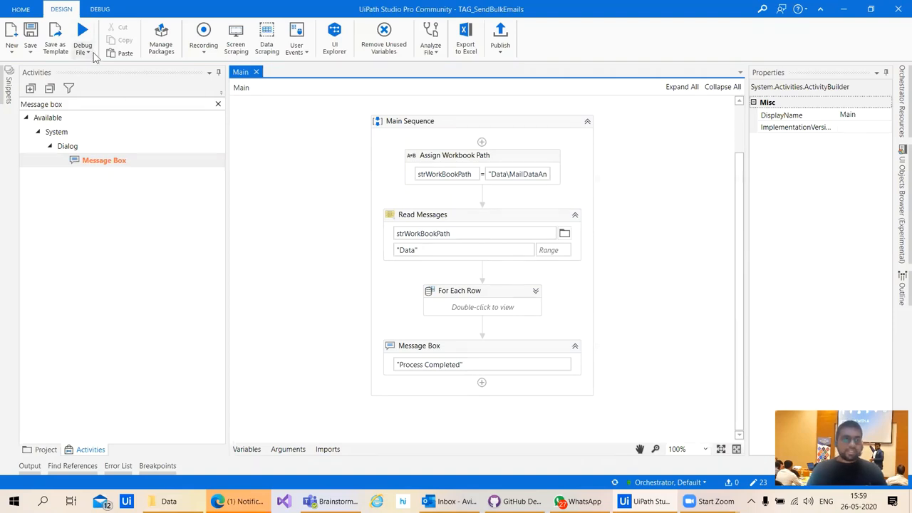
Run the bulk email workflow and dismiss the Process Completed message.
click(92, 45)
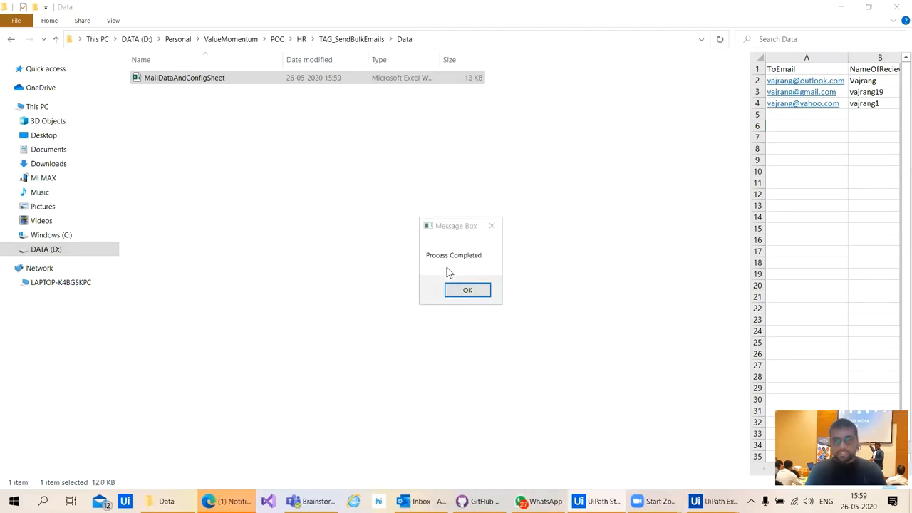
click(468, 289)
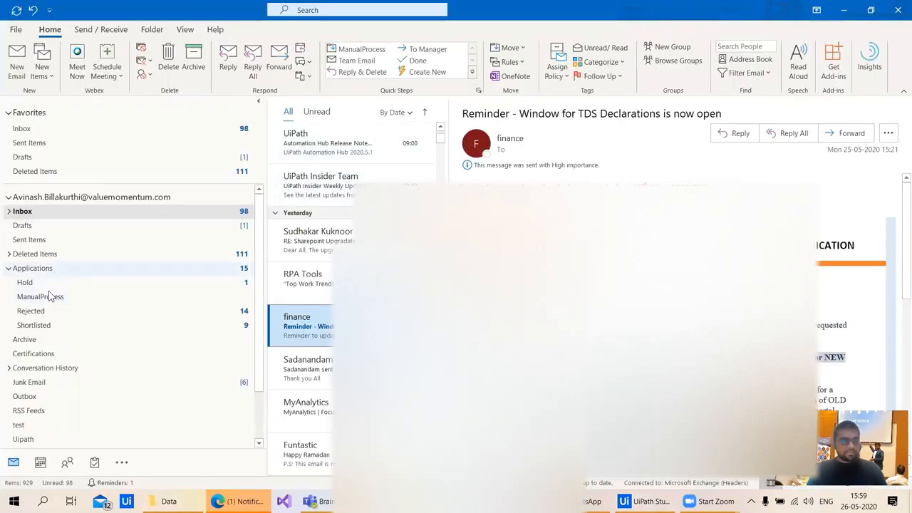
View the Profile On hold email in Sent Items, then reopen MailDataAndConfigSheet.xlsx.
click(28, 240)
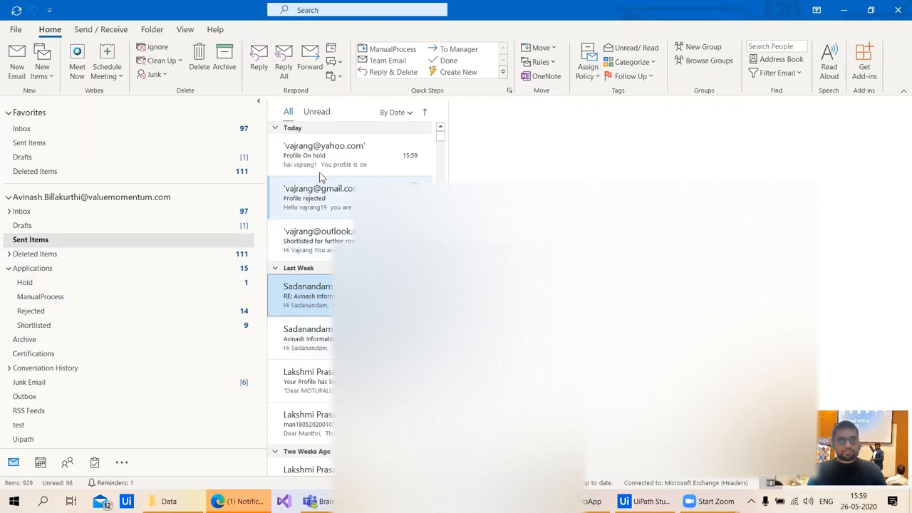
click(324, 154)
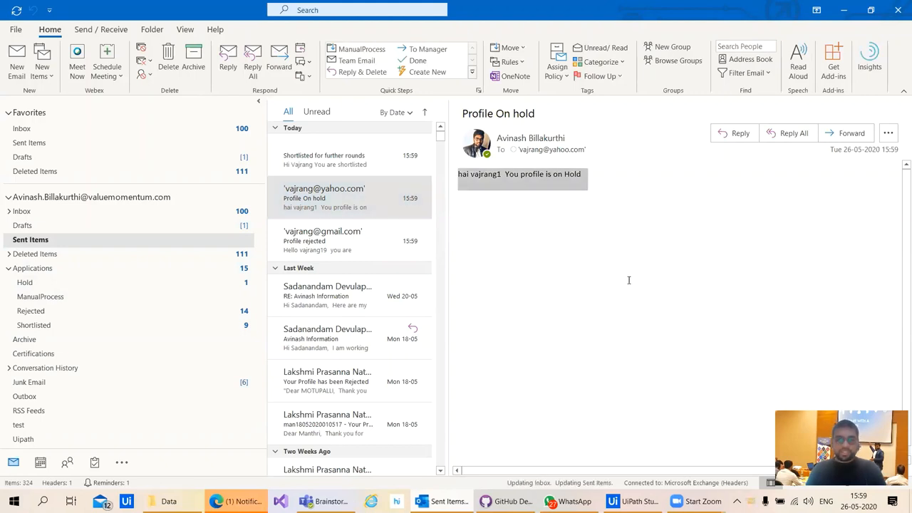
click(328, 240)
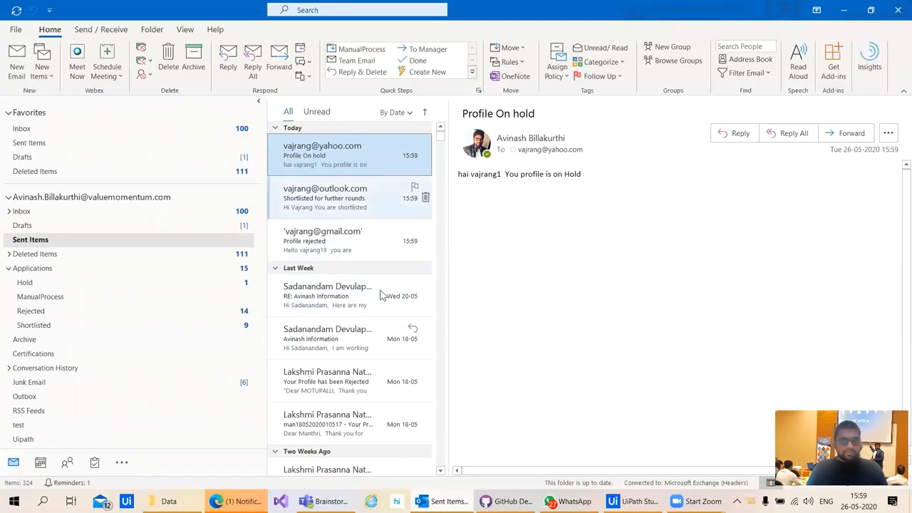
click(169, 501)
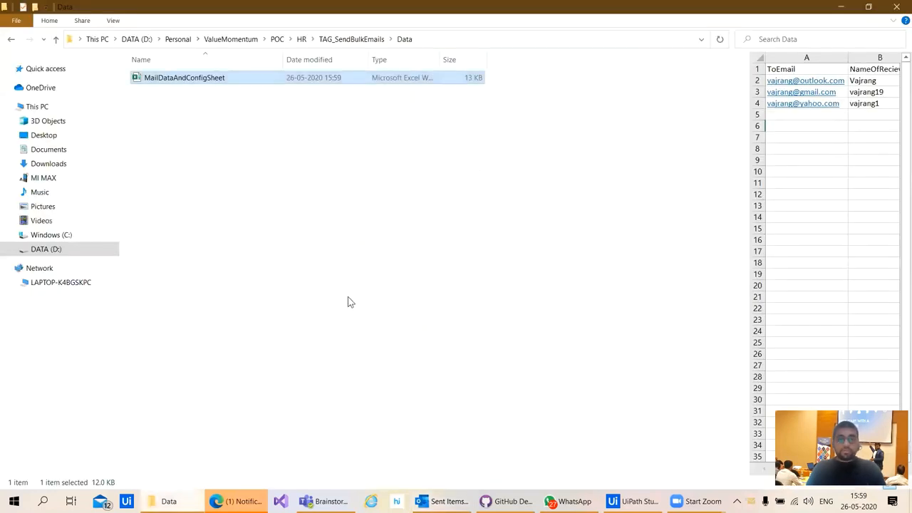
mouse_move(499, 261)
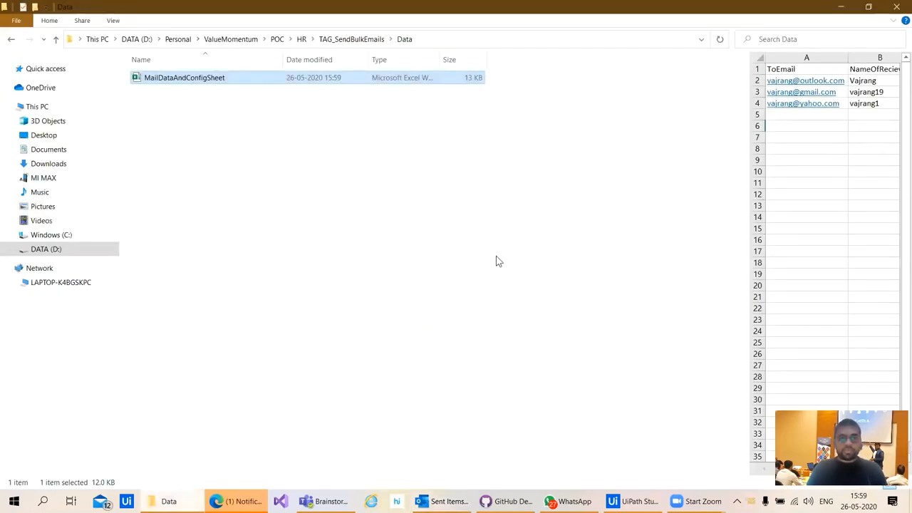
double_click(184, 77)
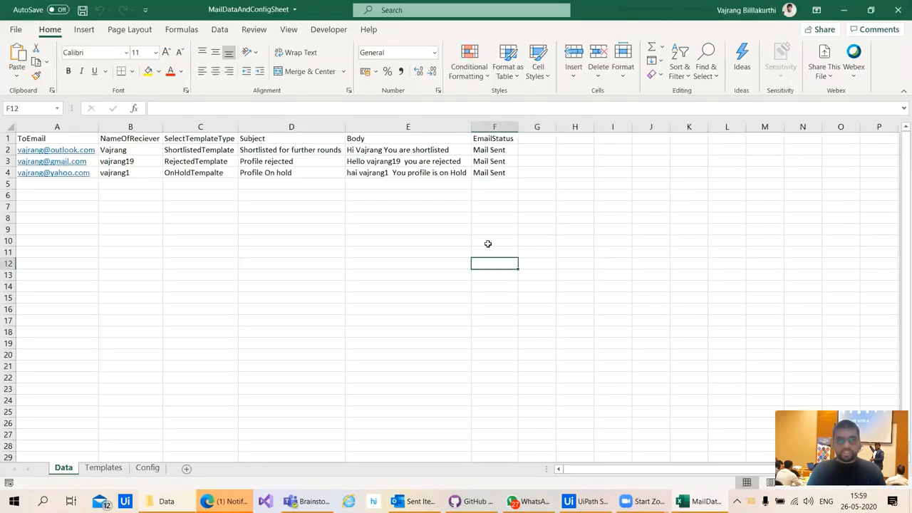